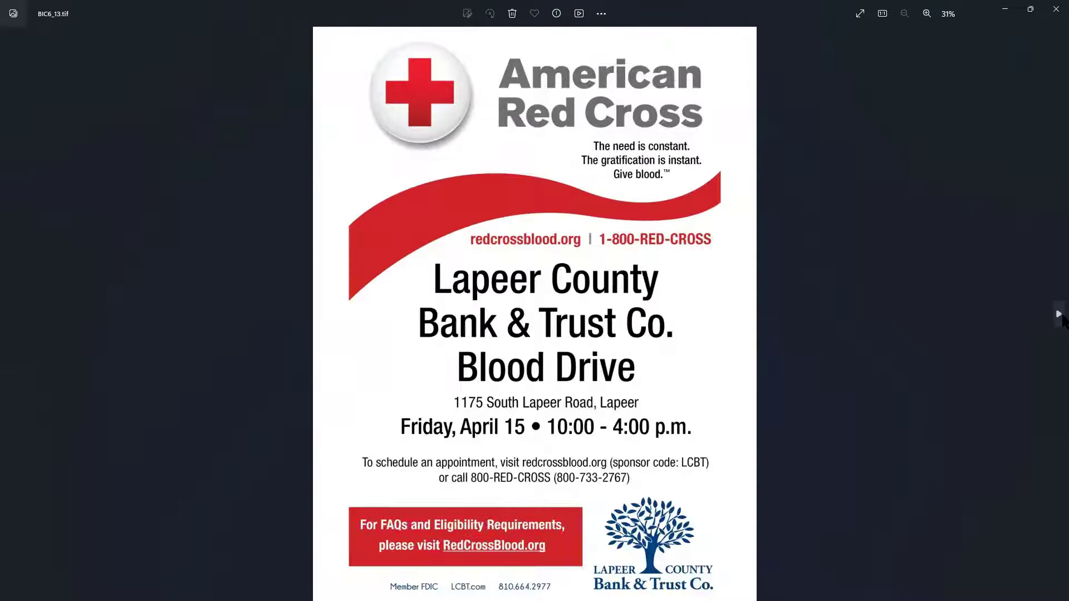
# Close the scanned blood drive flyer to return to the Ephesoft batch review.
pyautogui.click(1059, 314)
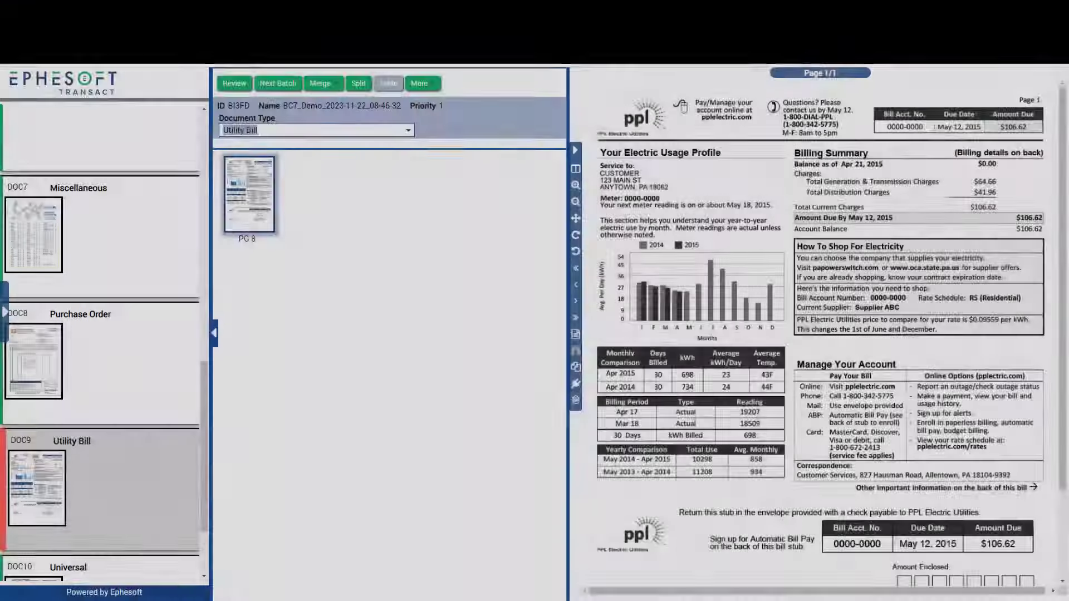
pyautogui.click(388, 84)
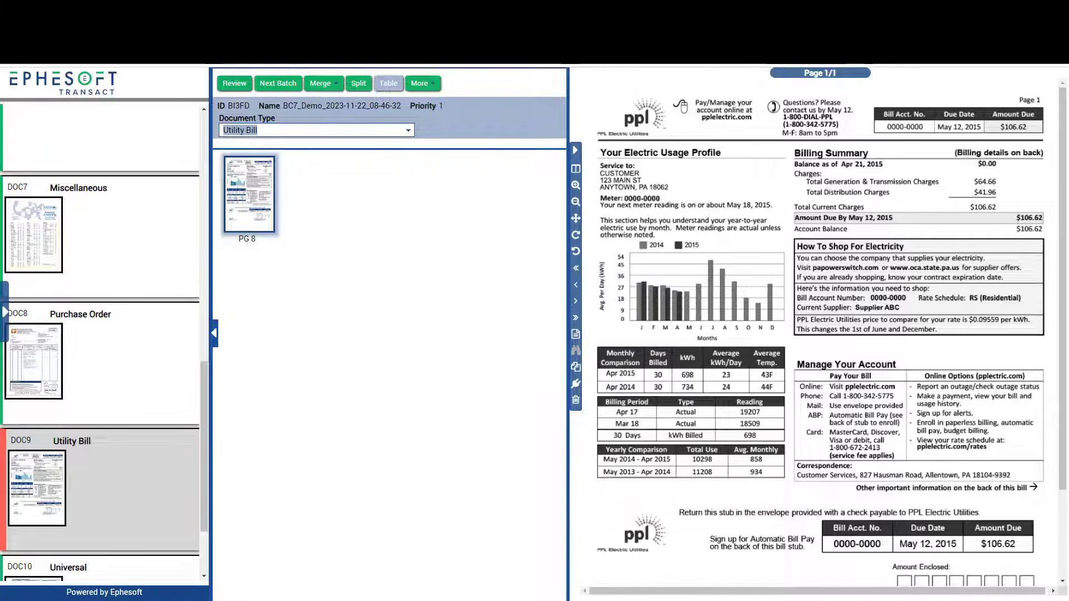
pyautogui.scroll(-3)
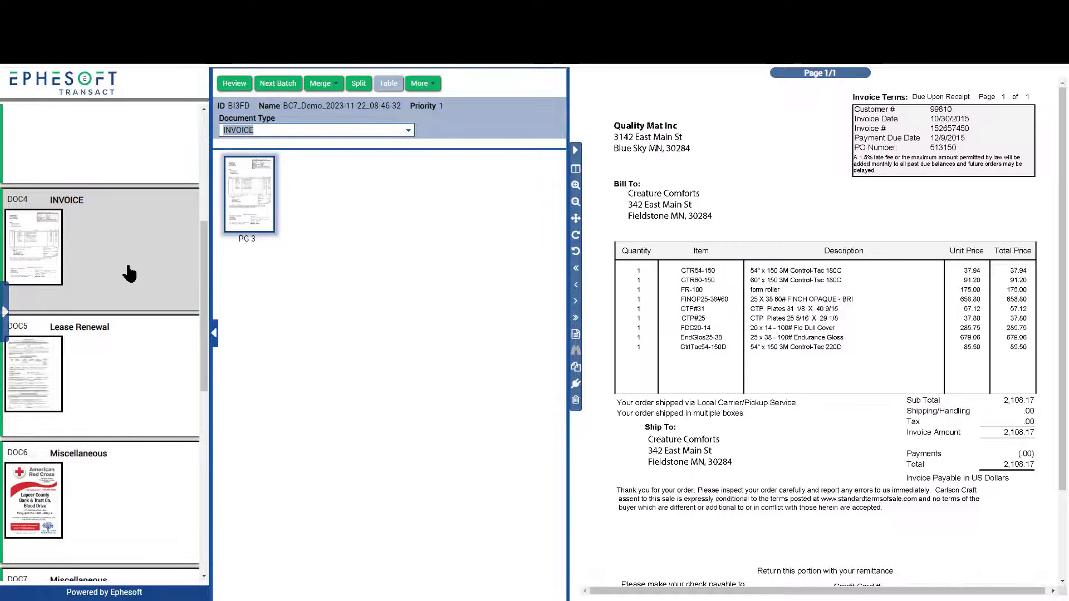
pyautogui.scroll(-3)
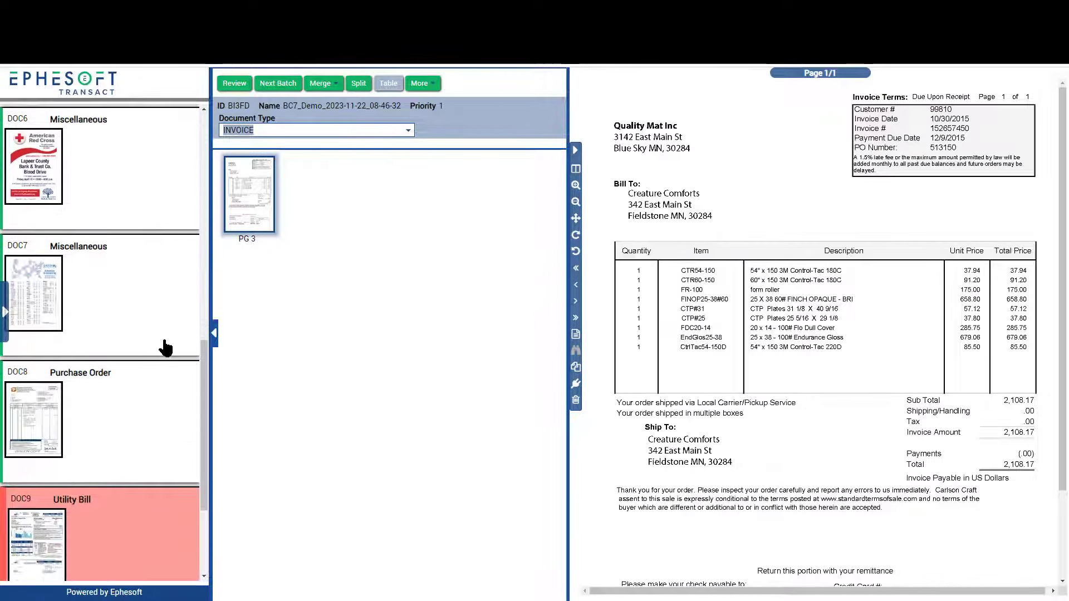
pyautogui.click(38, 536)
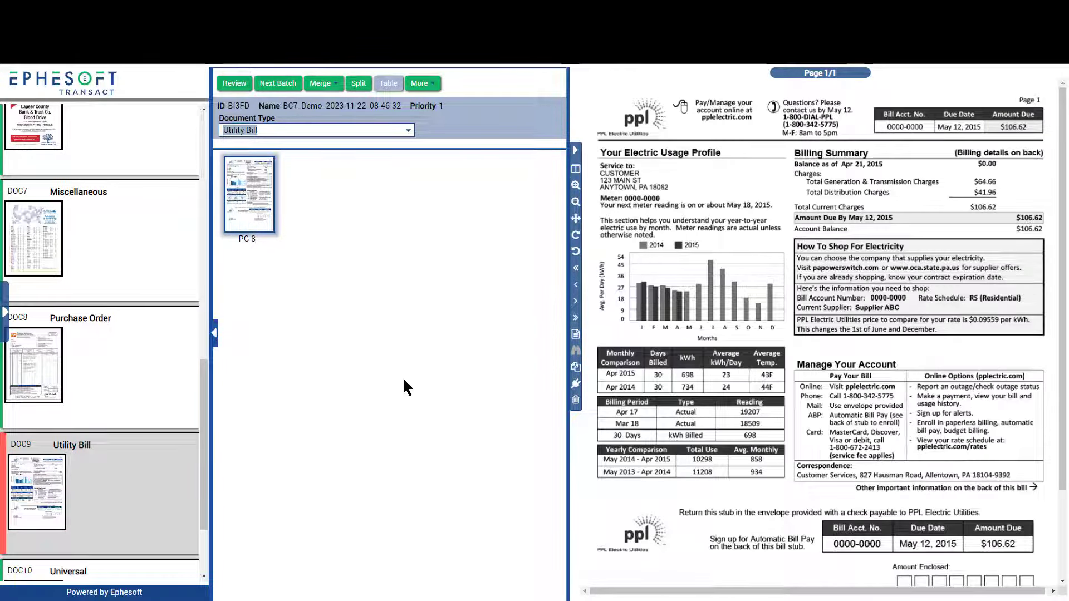
pyautogui.moveTo(399, 381)
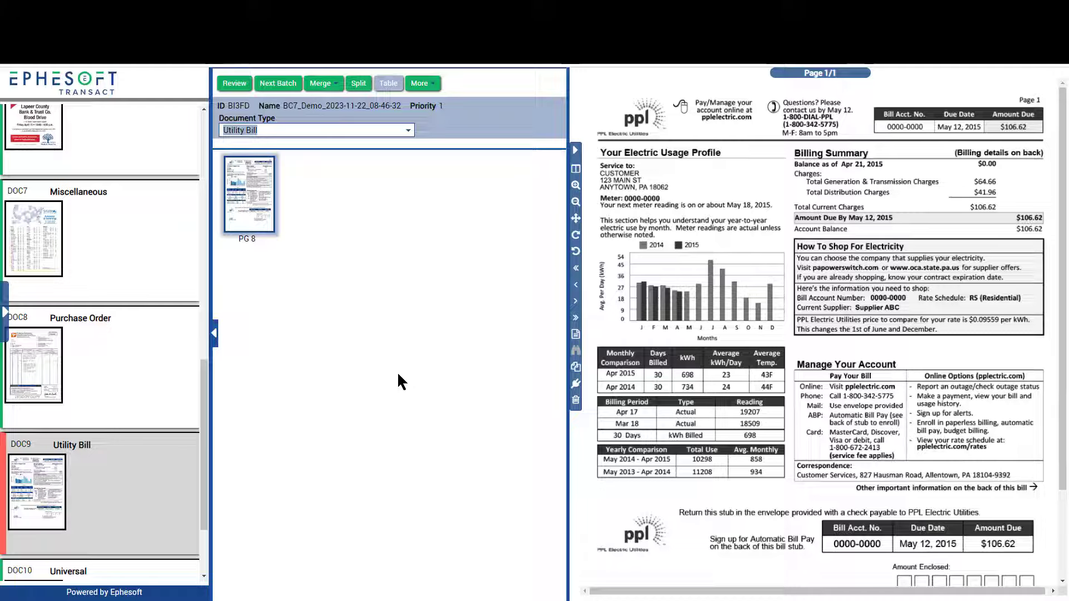
pyautogui.moveTo(91, 492)
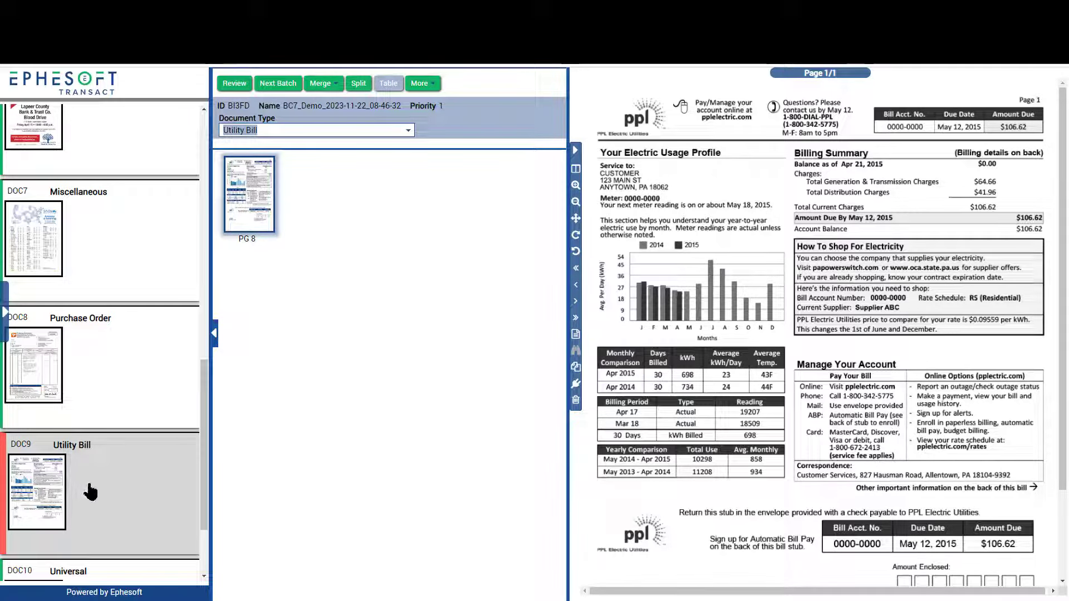
pyautogui.moveTo(113, 384)
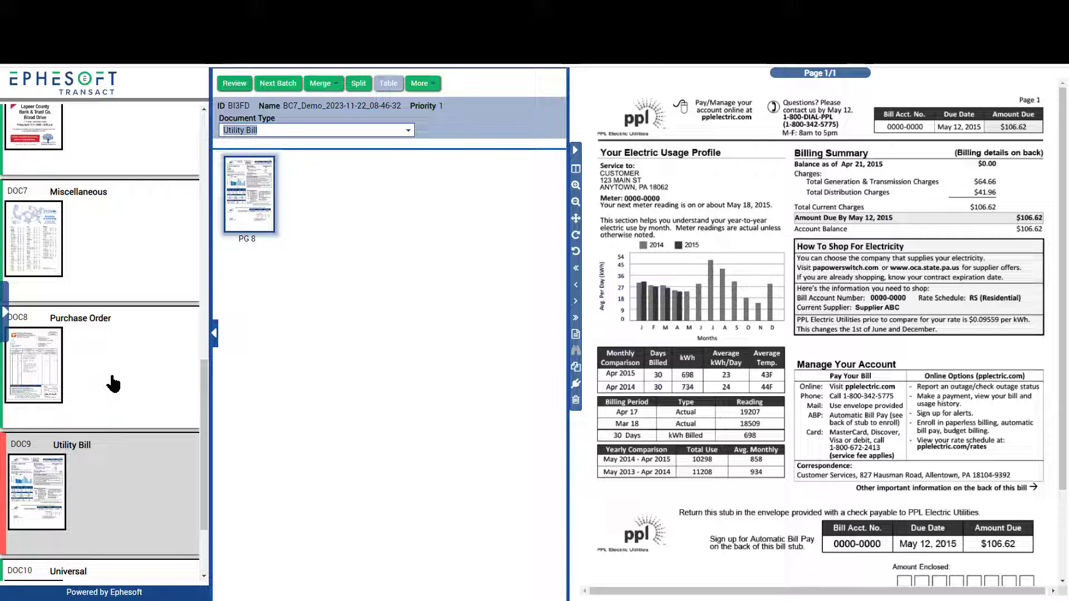
pyautogui.moveTo(126, 480)
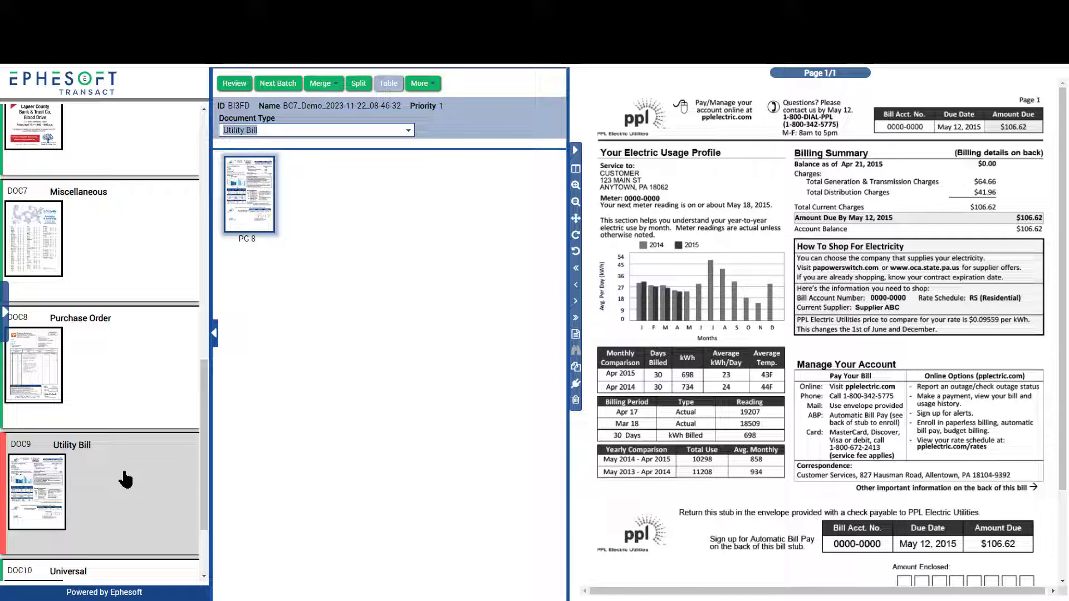
pyautogui.moveTo(163, 504)
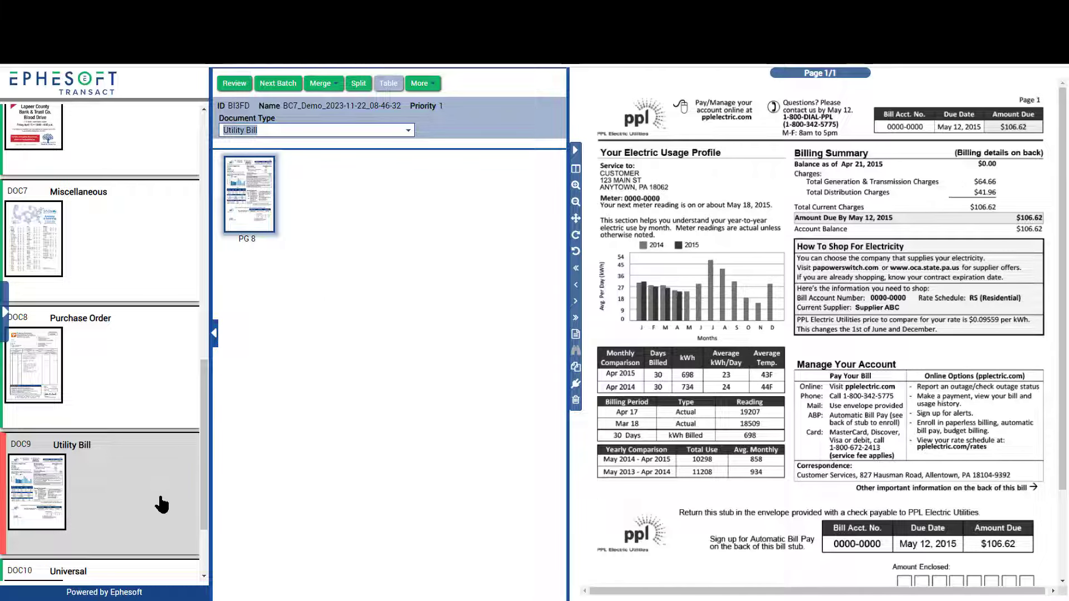
pyautogui.moveTo(272, 485)
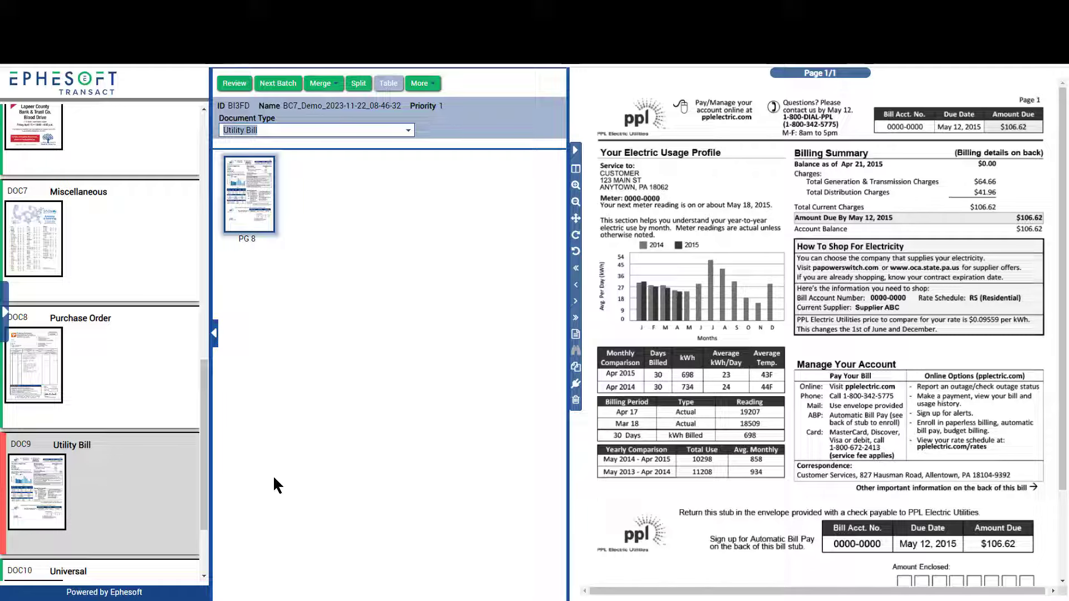
# Keep DOC9's document type set to Utility Bill.
pyautogui.scroll(-3)
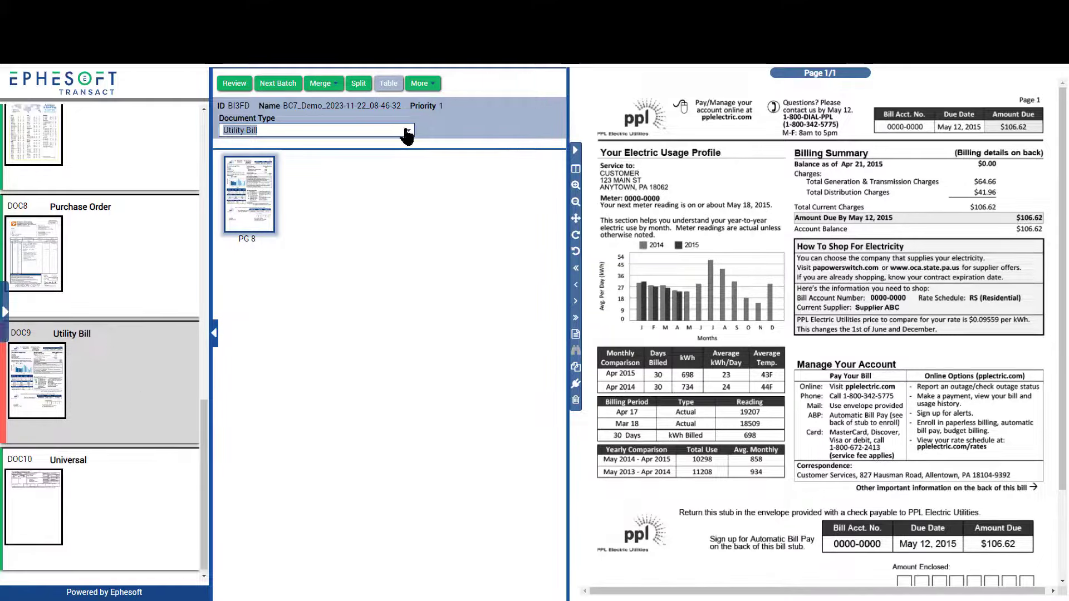
pyautogui.click(406, 130)
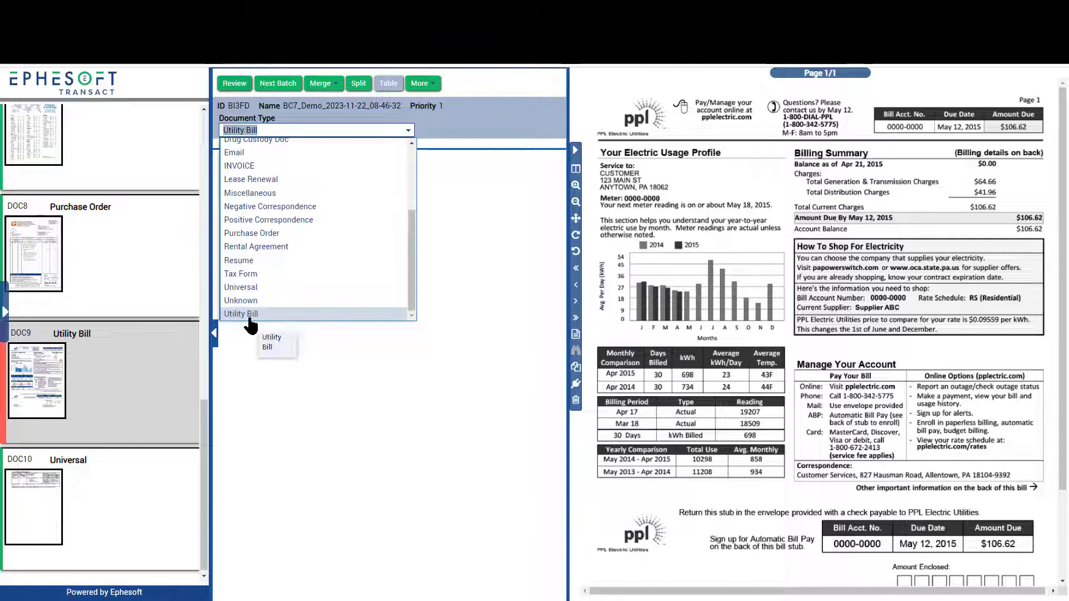
pyautogui.click(240, 314)
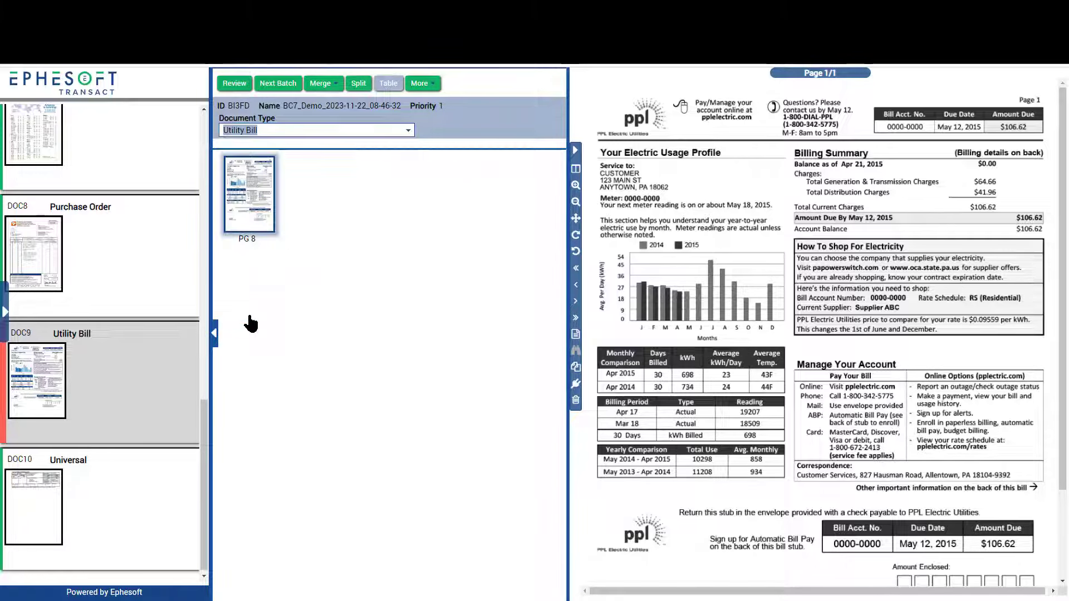
pyautogui.moveTo(234, 83)
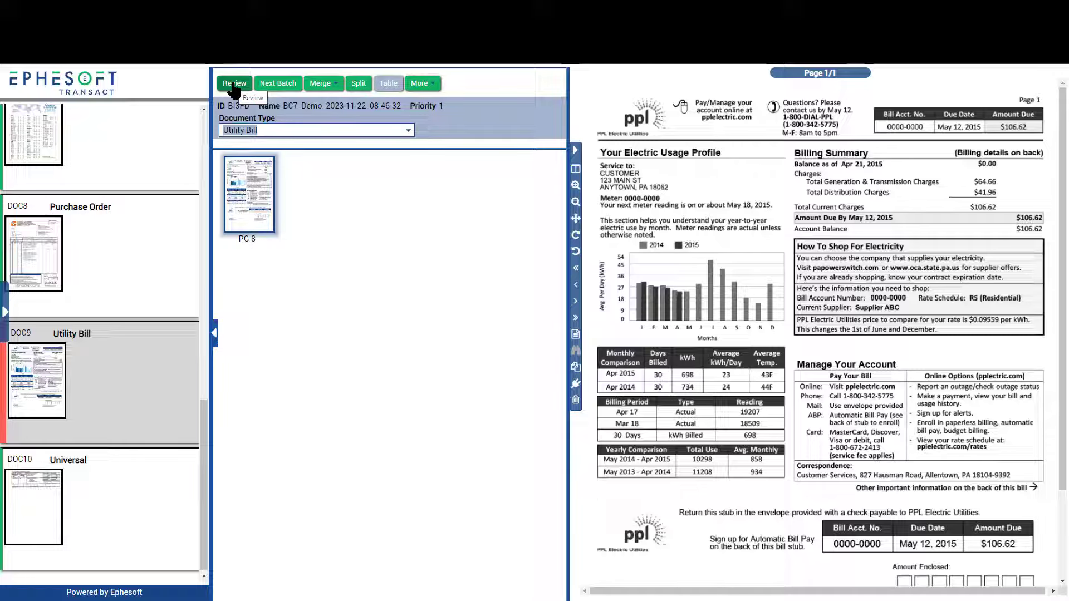
# Finish the batch review and confirm the Review Done prompt so validation begins.
pyautogui.click(233, 84)
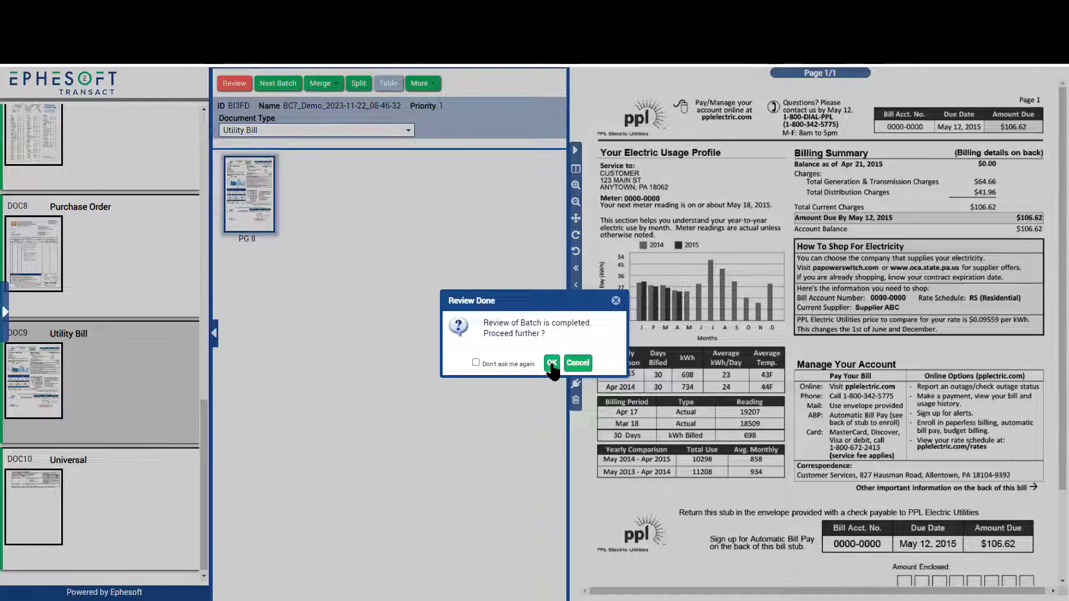
pyautogui.click(551, 362)
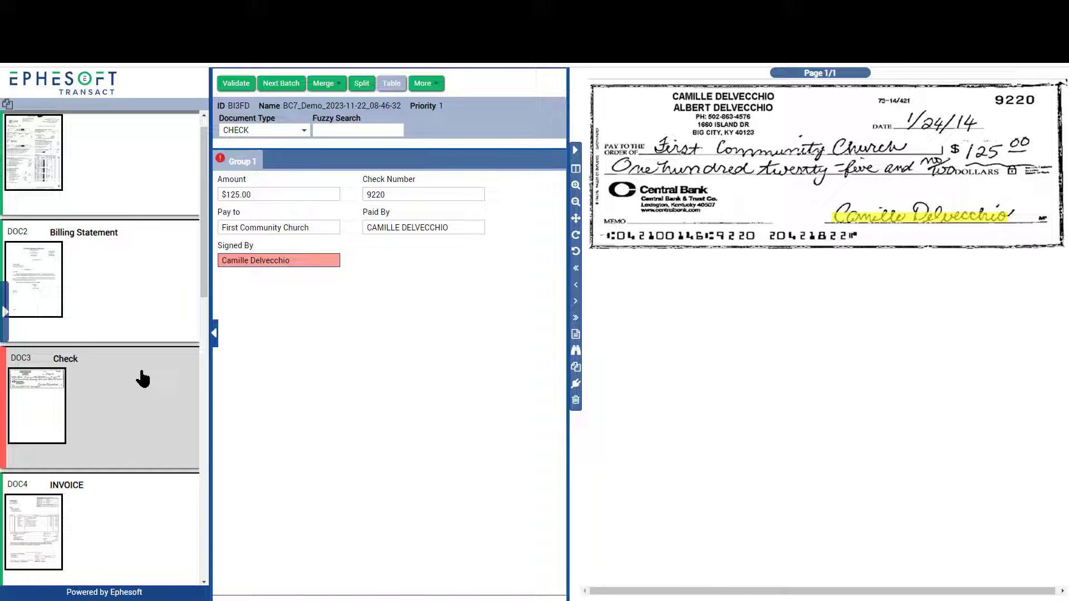
pyautogui.moveTo(90, 493)
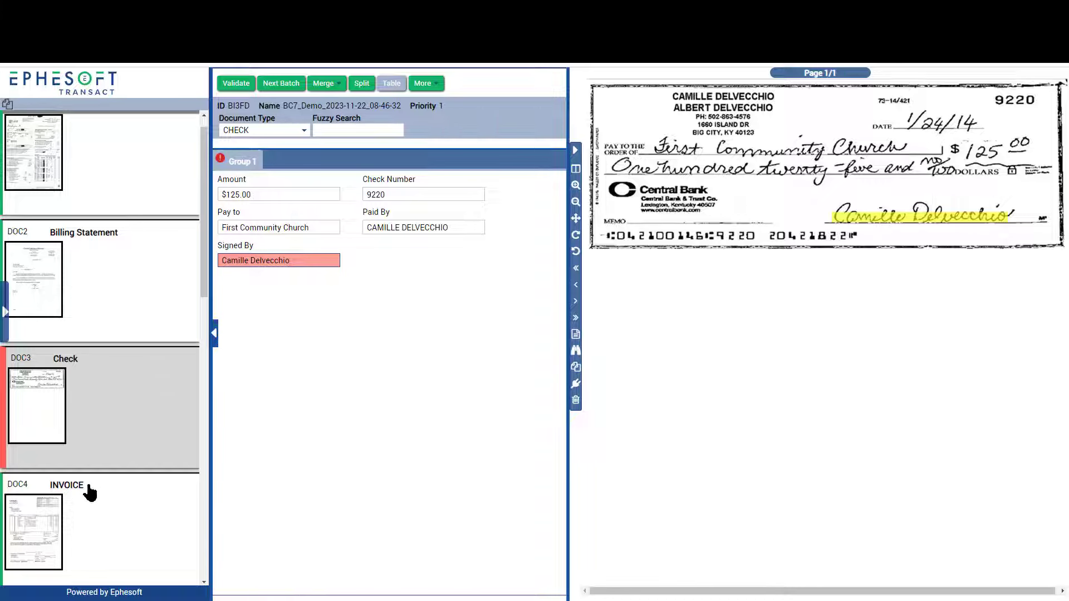
pyautogui.moveTo(116, 479)
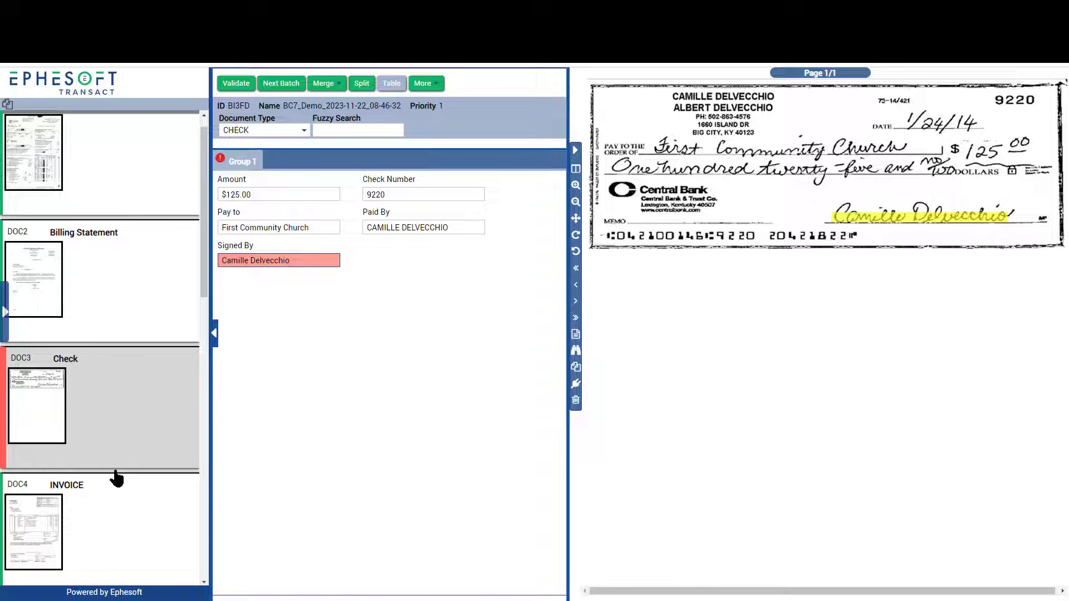
pyautogui.moveTo(960, 339)
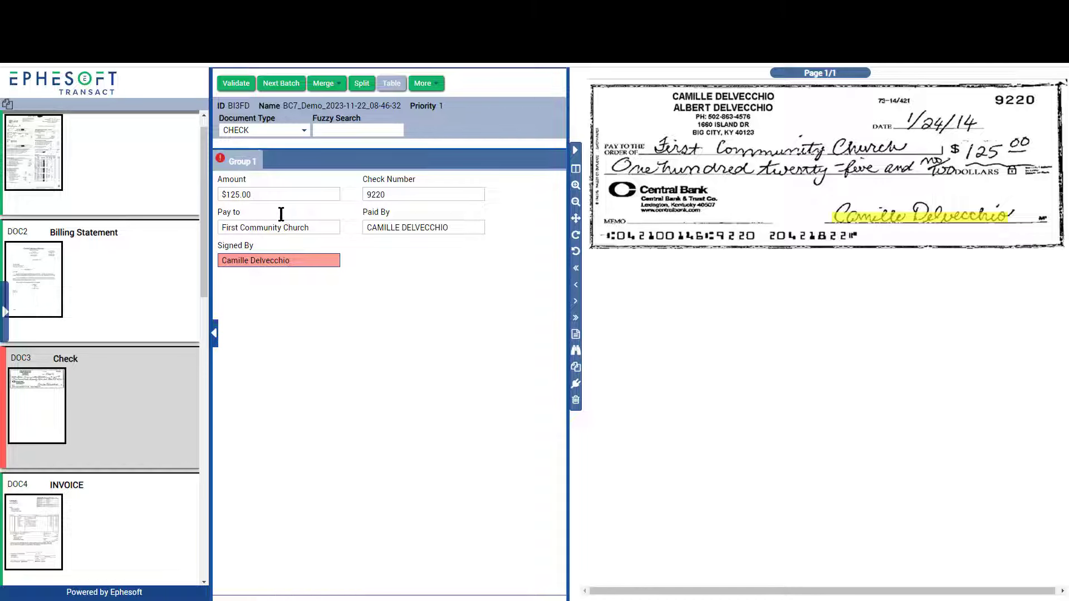
# Check the check number and Pay to values against the DOC3 scan, then bring up the DOC4 invoice.
pyautogui.click(423, 194)
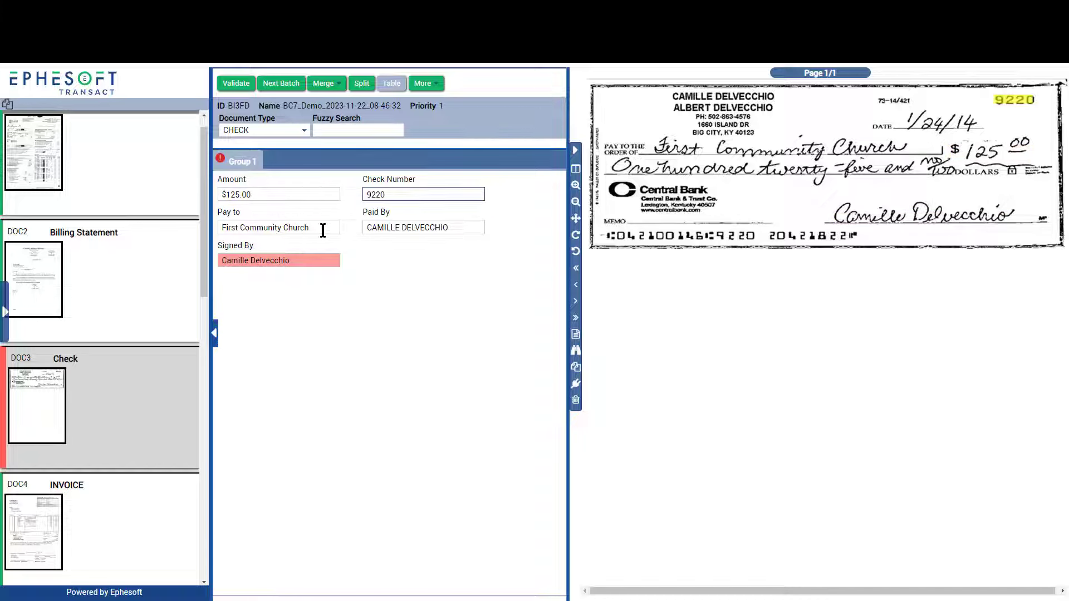
pyautogui.click(278, 227)
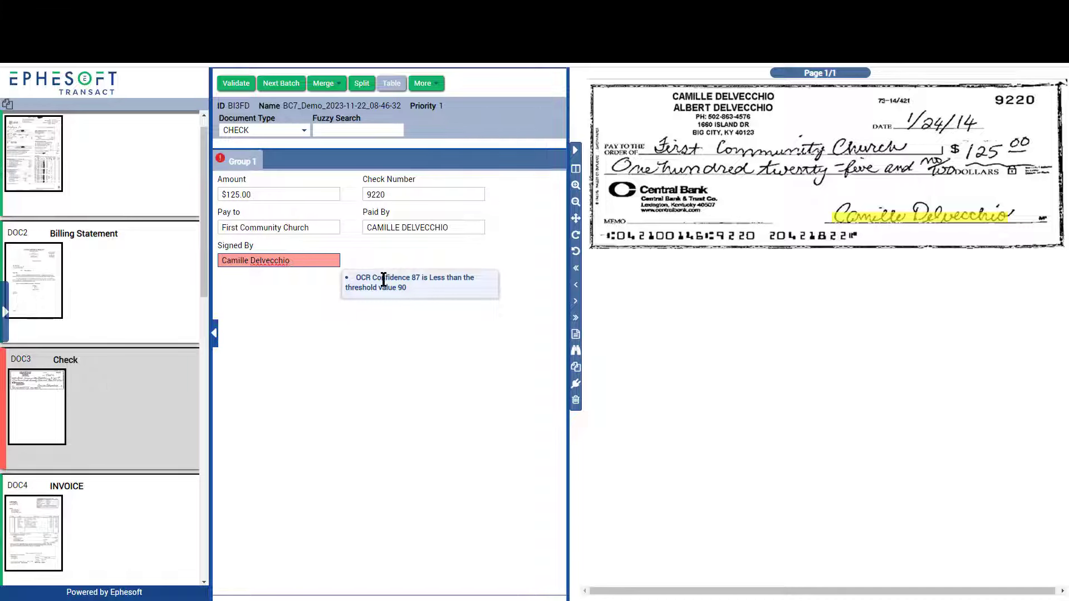
pyautogui.moveTo(213, 305)
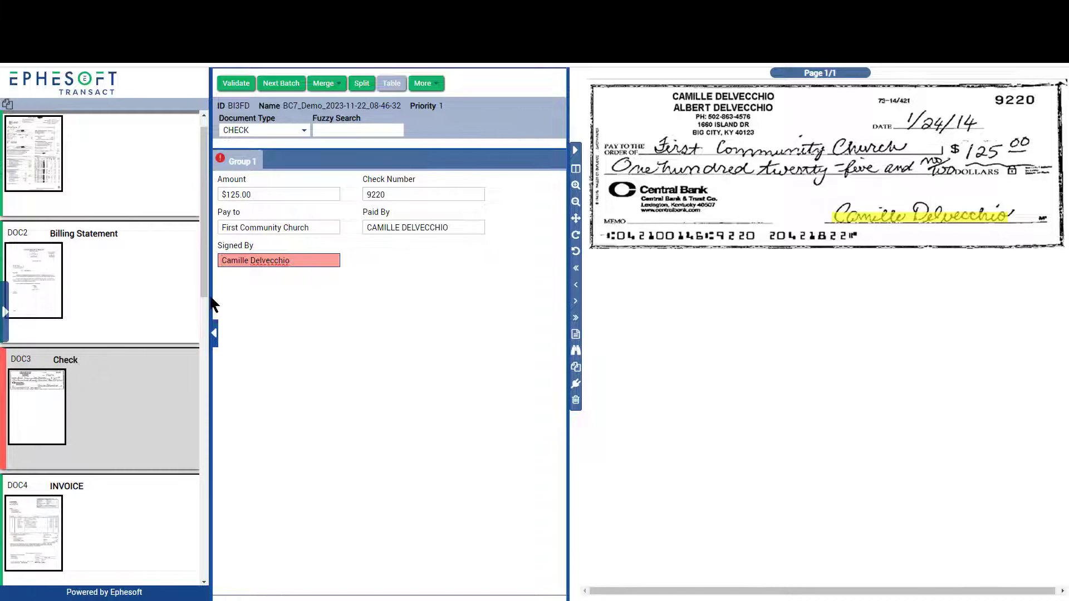
pyautogui.click(33, 532)
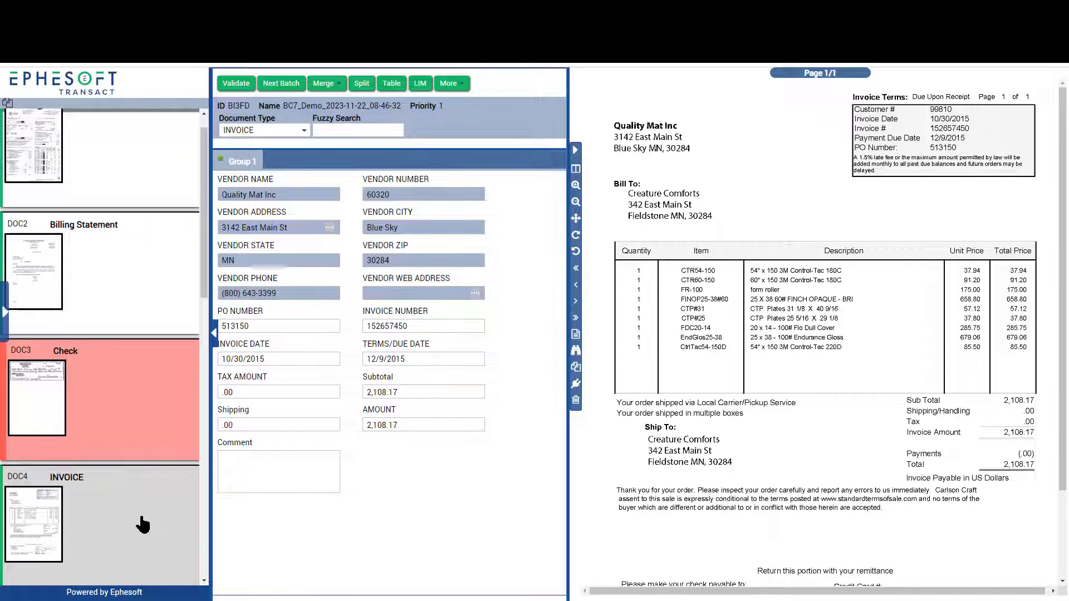
pyautogui.moveTo(552, 544)
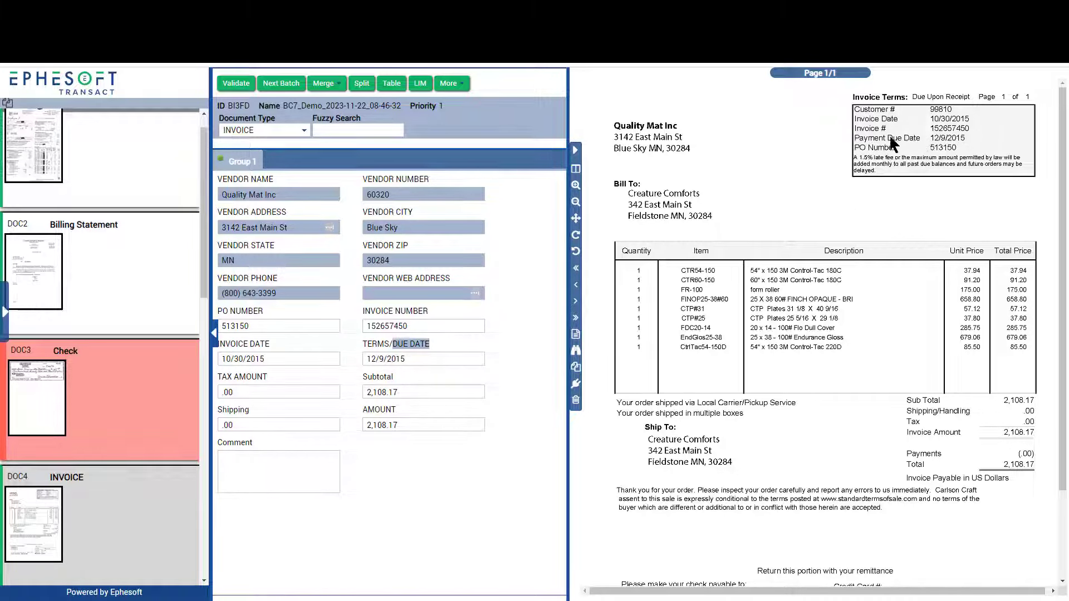
pyautogui.moveTo(919, 144)
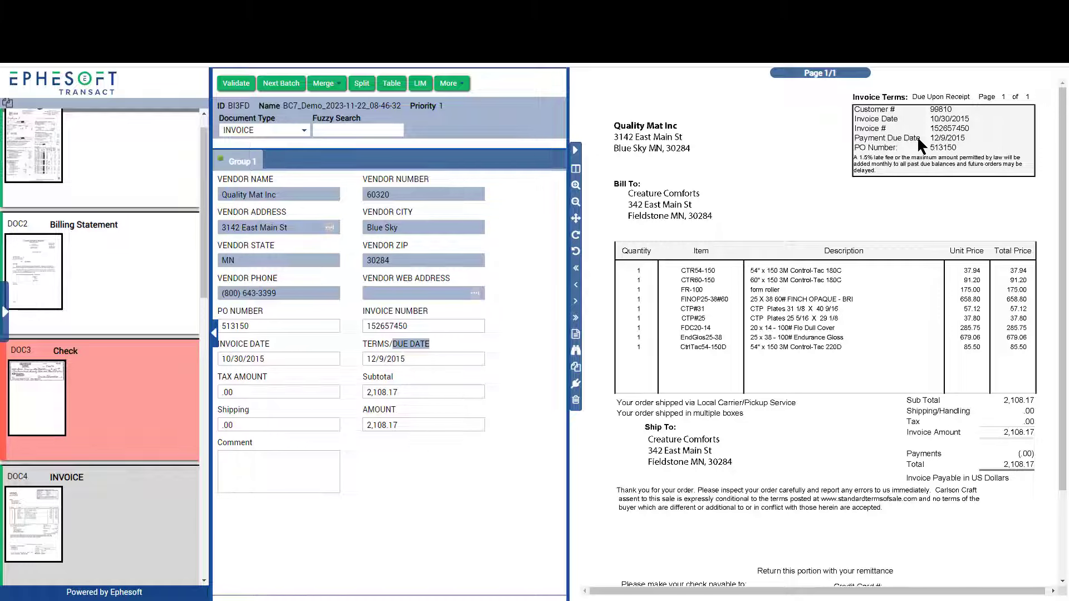
pyautogui.moveTo(423, 334)
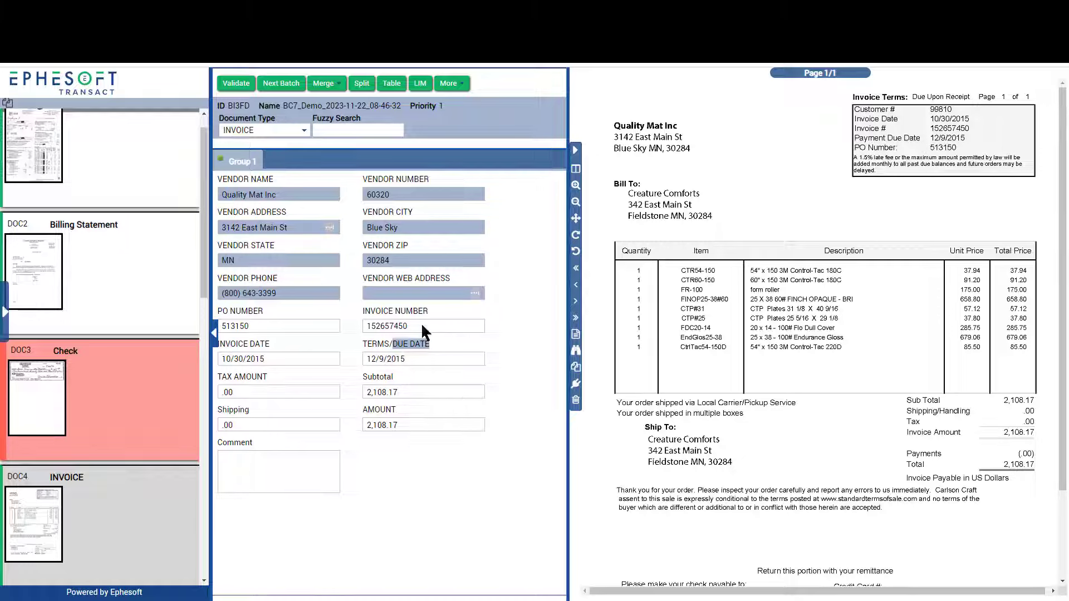
# Highlight the invoice's TERMS/DUE DATE 12/9/2015 on the scan and compare it.
pyautogui.click(423, 358)
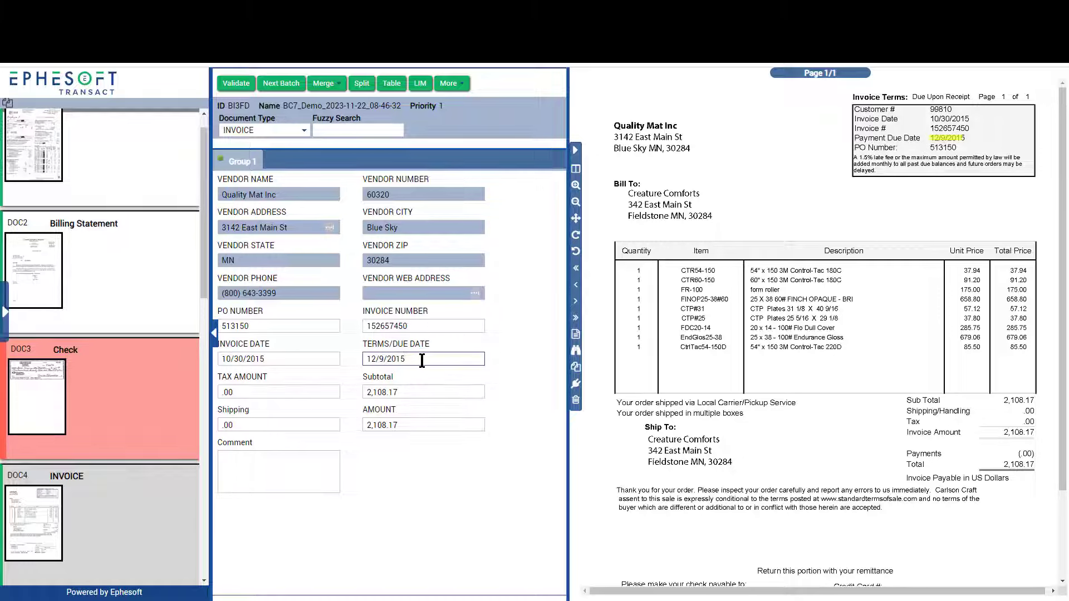
pyautogui.moveTo(715, 181)
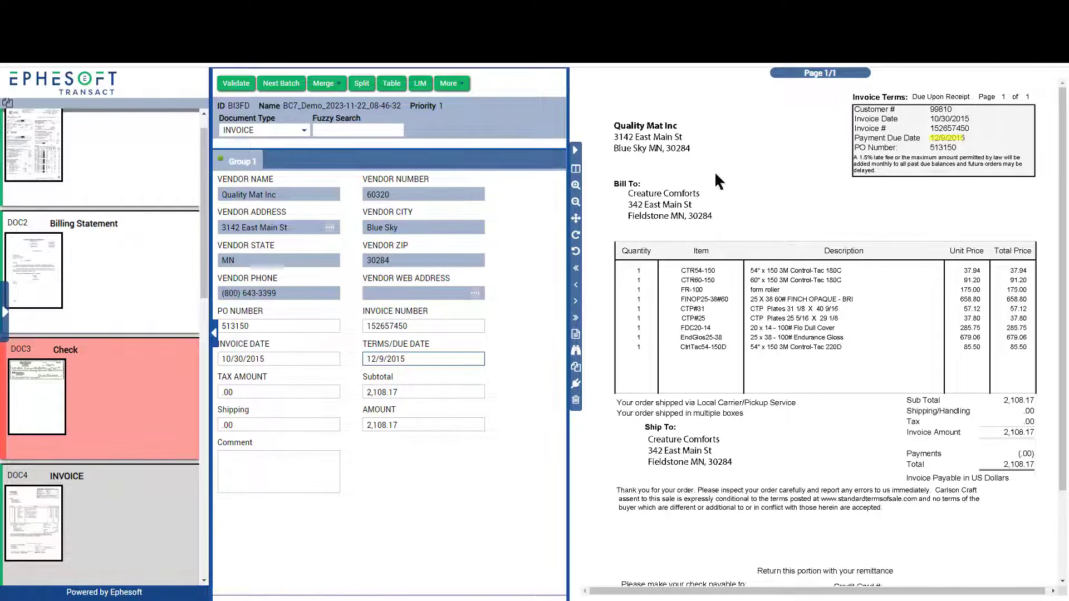
pyautogui.scroll(-3)
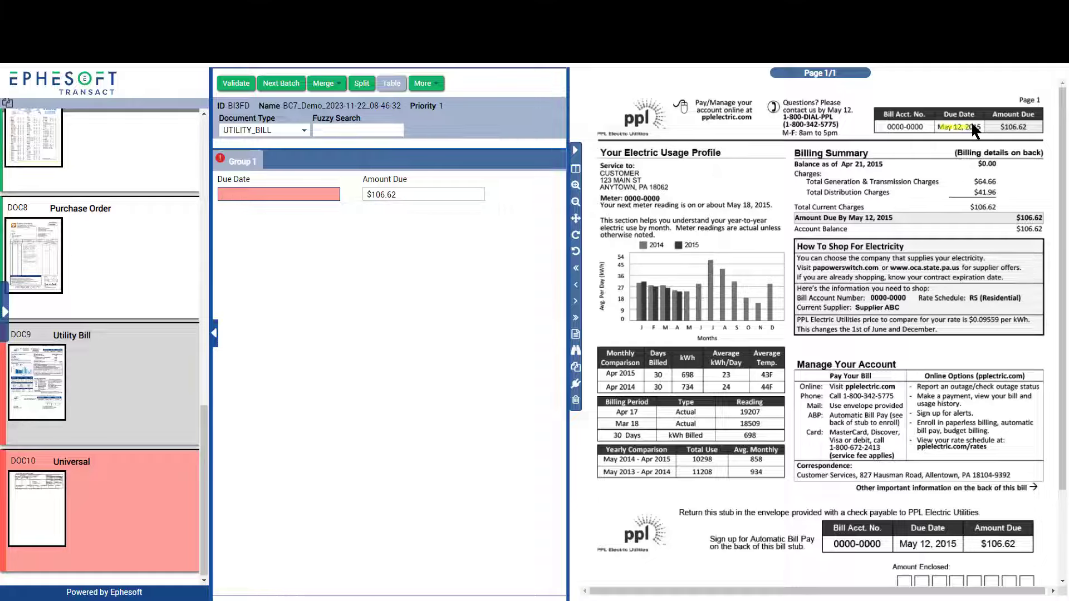
# Capture May 12, 2015 from the scanned bill into DOC9's Due Date and return to the invoice.
pyautogui.click(958, 127)
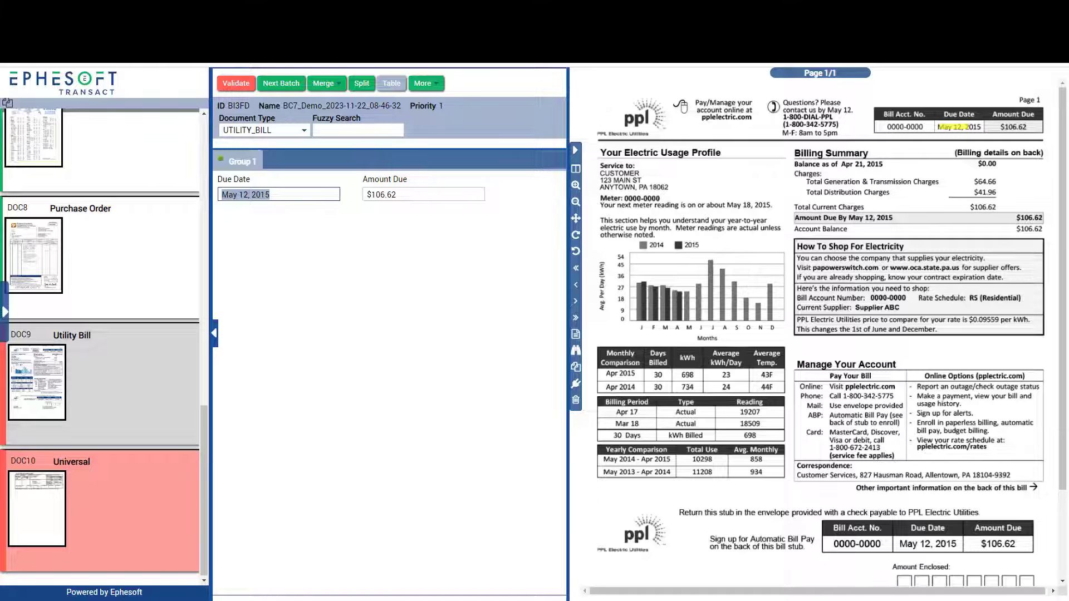
pyautogui.click(35, 351)
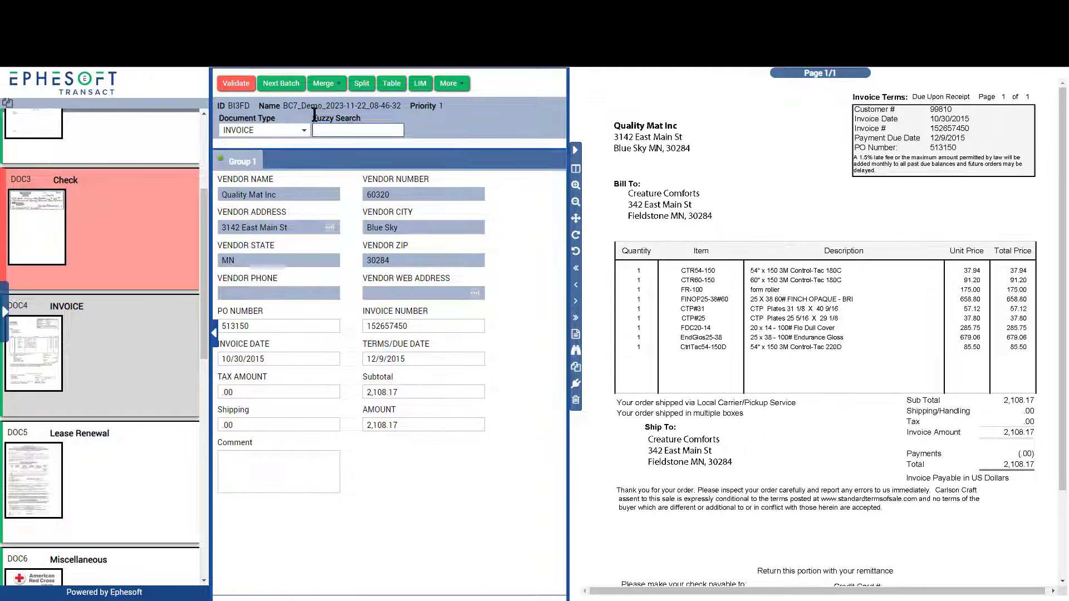
pyautogui.moveTo(616, 132)
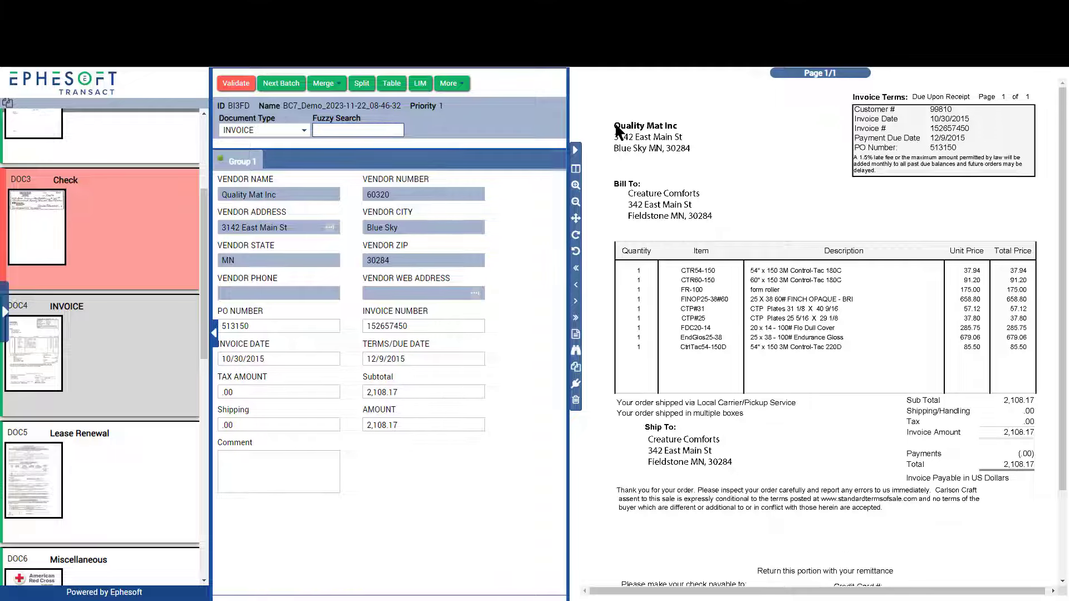
# Fuzzy-search 'Quality' and apply the Quality Mat Inc vendor 60320 record to the invoice.
pyautogui.write('Quality')
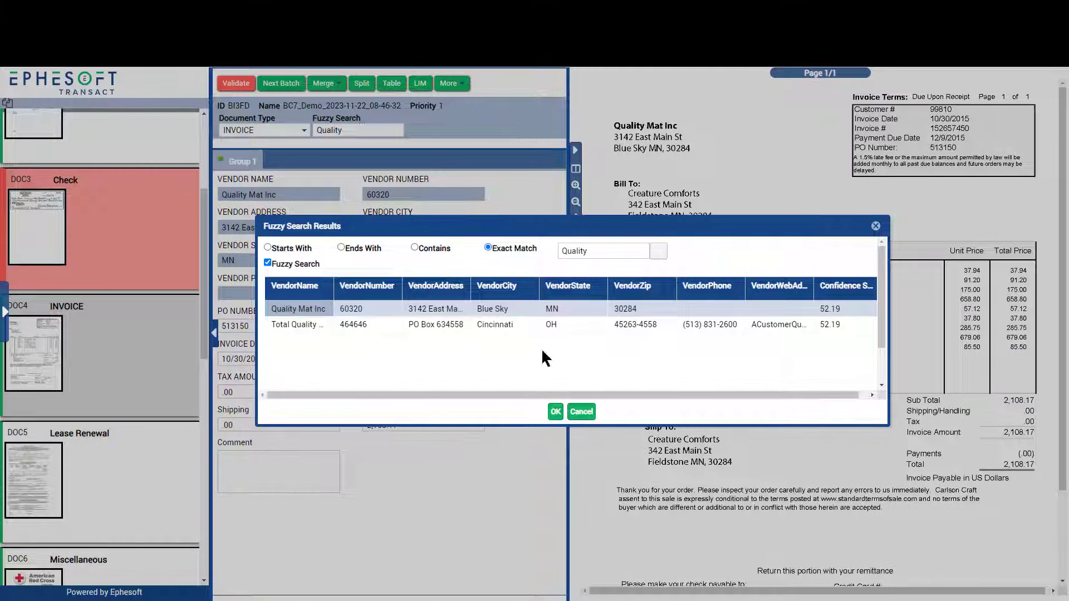
pyautogui.moveTo(296, 308)
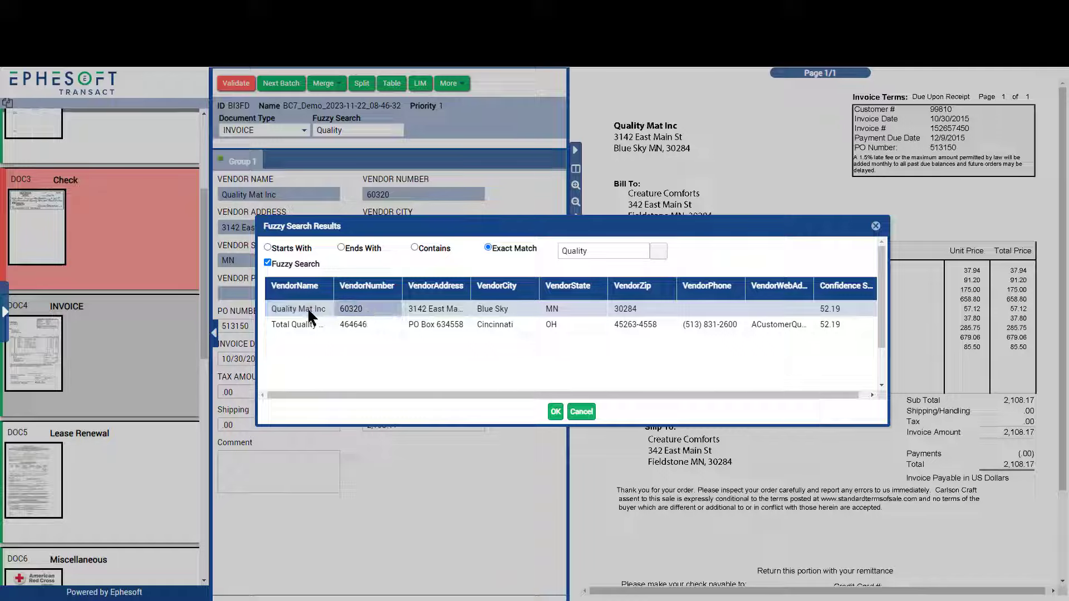
pyautogui.click(554, 412)
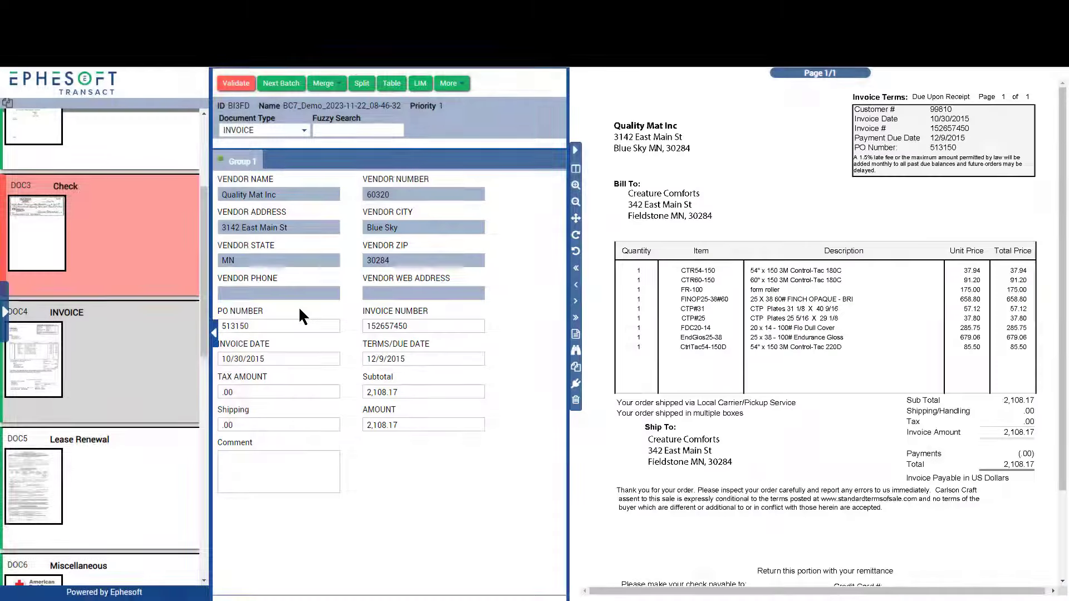
pyautogui.moveTo(160, 352)
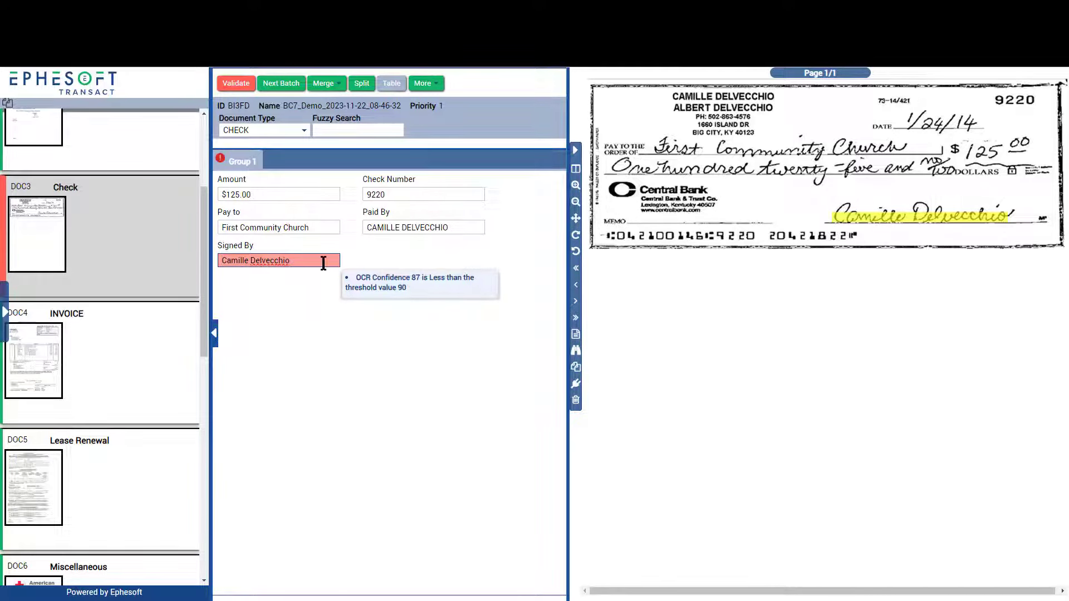
# Inspect DOC3's flagged Signed By value before moving to the purchase order.
pyautogui.click(278, 227)
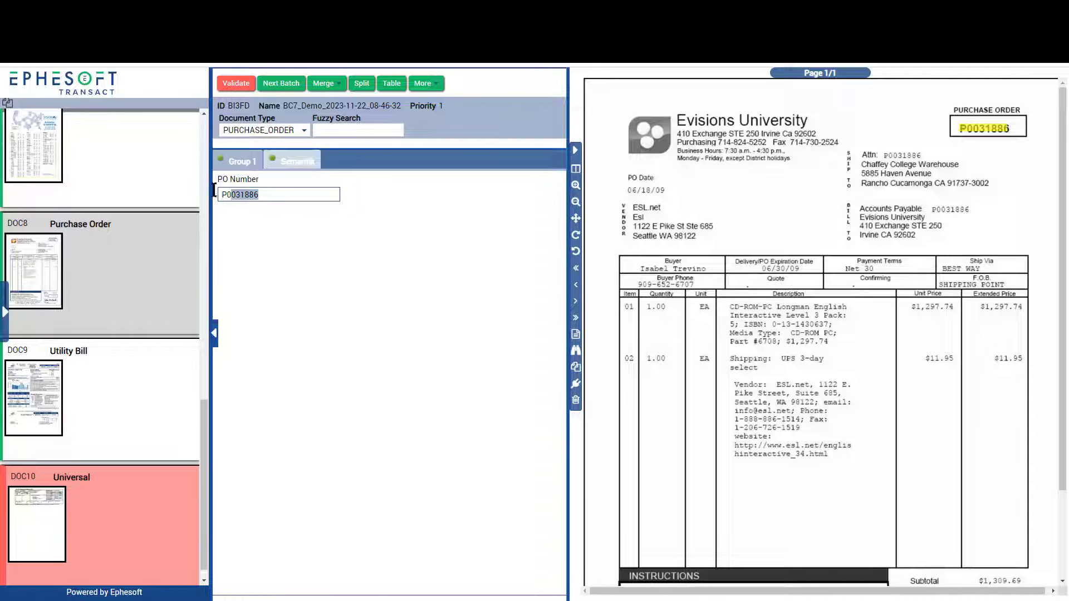
# Verify DOC8's Group 1 Part6708 amount and the first line item's description against the scanned order.
pyautogui.click(296, 159)
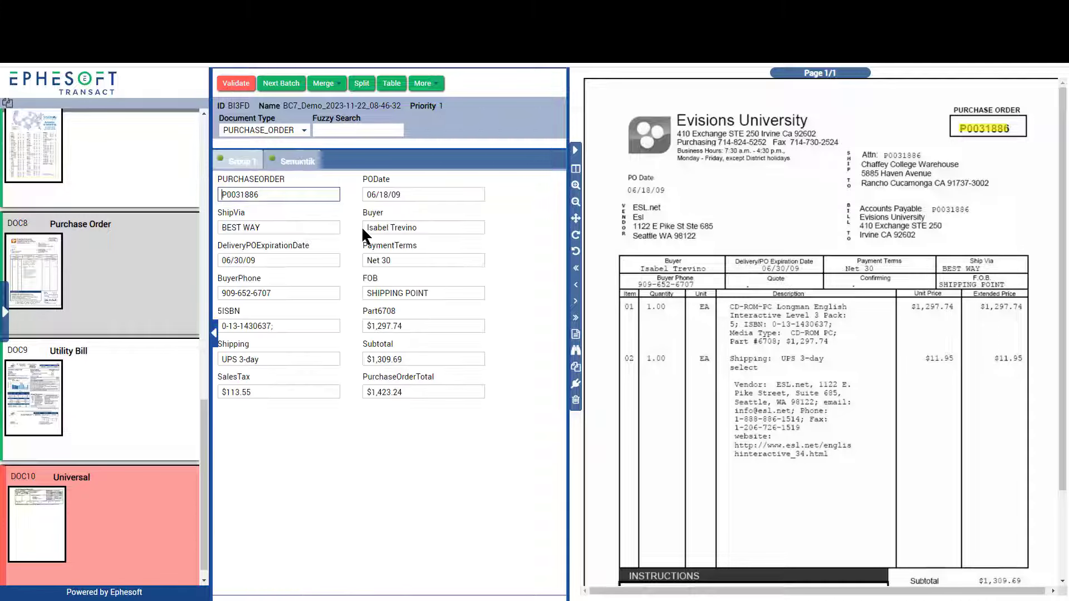
pyautogui.click(423, 259)
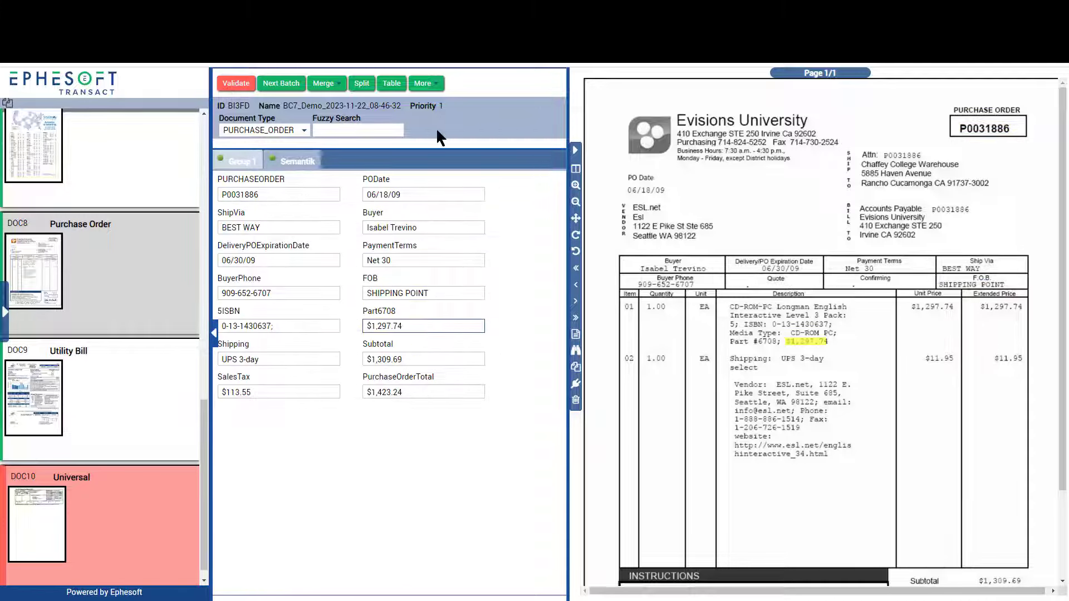
pyautogui.click(390, 83)
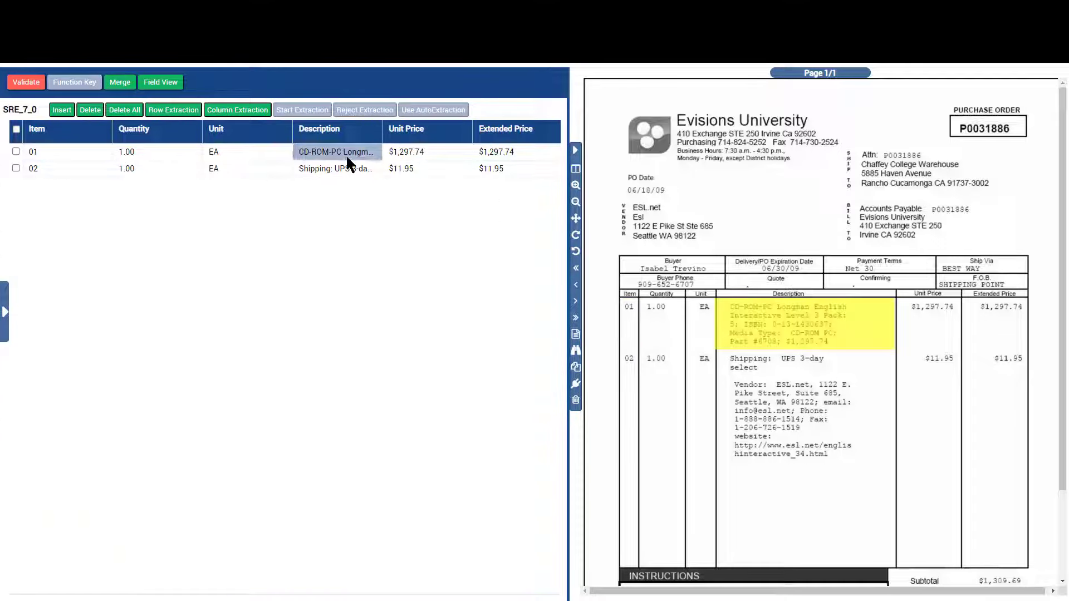
pyautogui.click(160, 82)
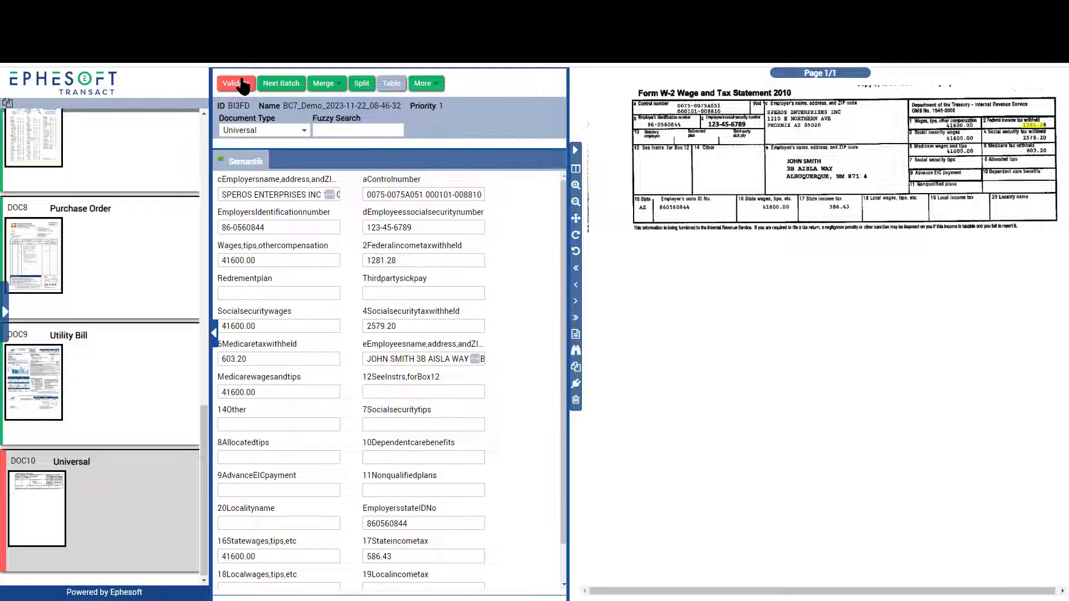
# Validate the DOC10 W-2 to complete the batch and bring up the Validation Done prompt.
pyautogui.click(235, 82)
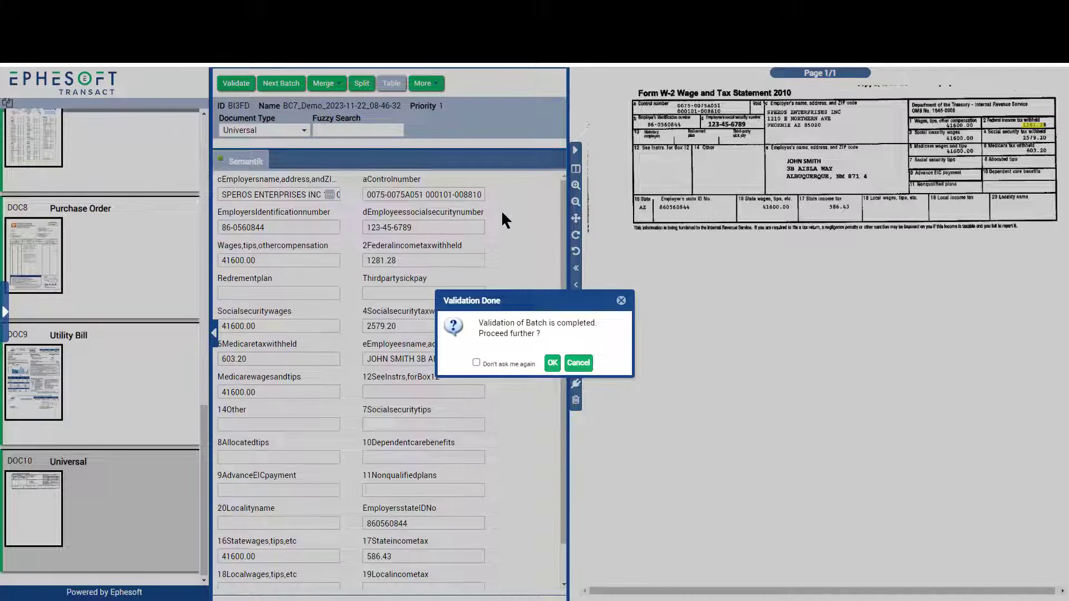